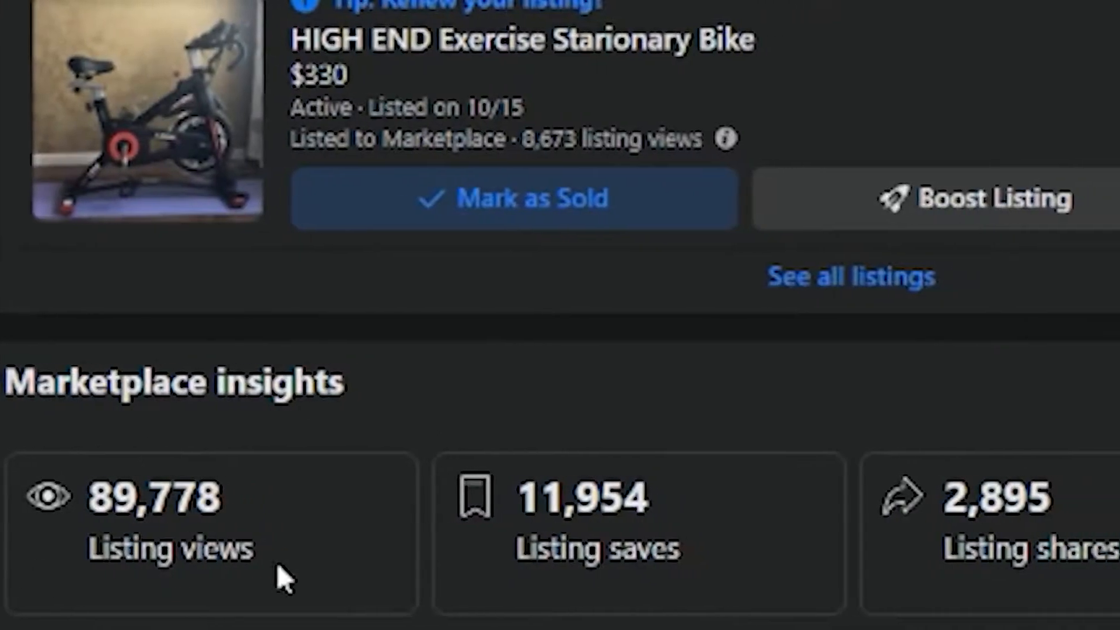
scroll(right, 3)
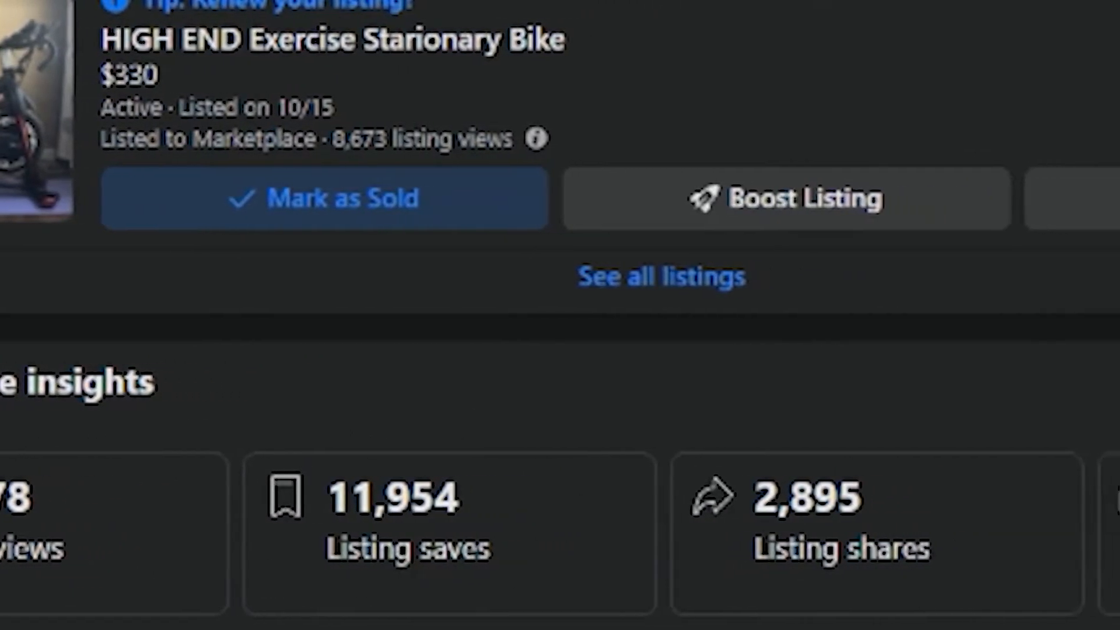